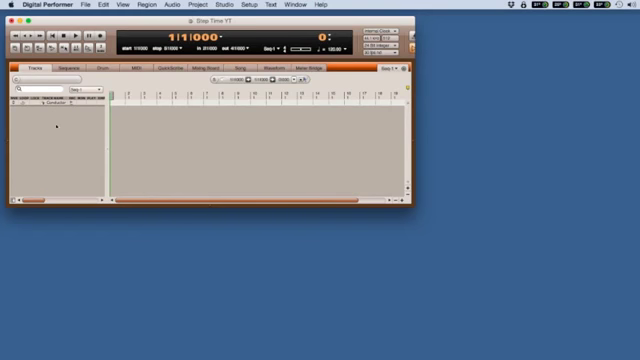
Step: Add MIDI tracks to the sequence and show a track's instrument patch choices
click(200, 8)
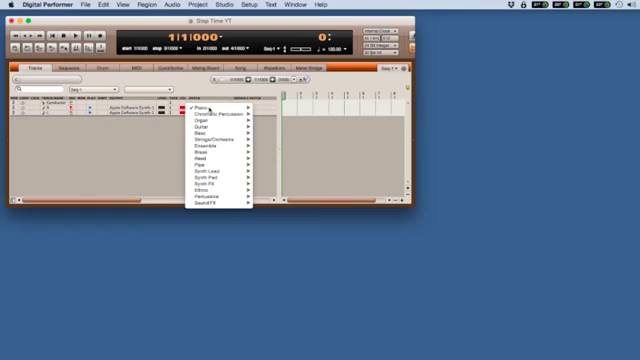
click(200, 108)
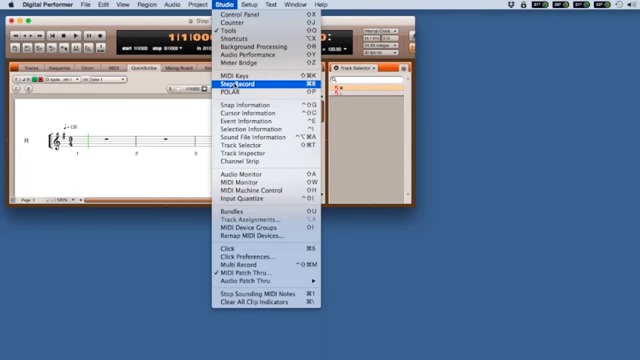
mouse_move(246, 88)
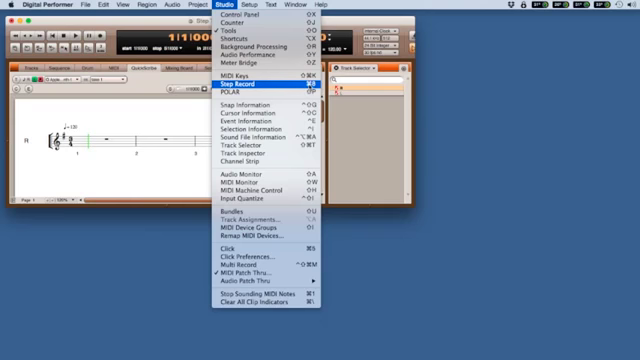
Step: Bring up the Step Entry window beneath the empty QuickScribe score
click(236, 88)
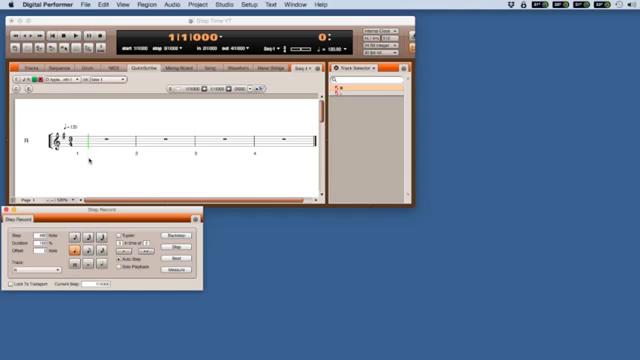
mouse_move(90, 164)
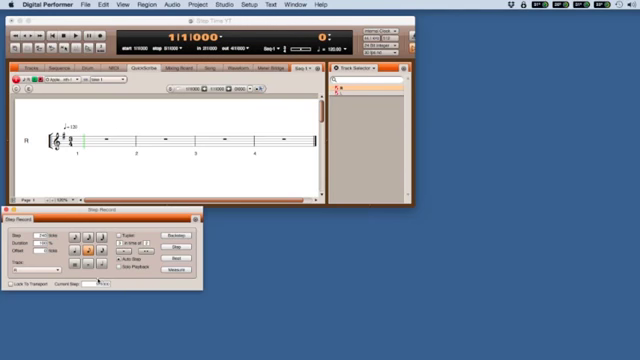
Step: Choose the note duration in Step Entry for entering the right-hand treble part
click(20, 268)
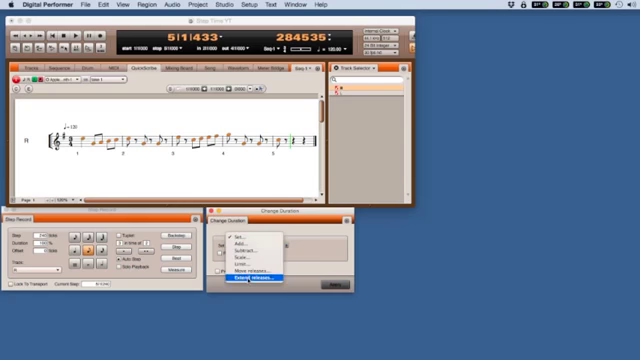
Step: Select how the entered notes' durations change in the Change Duration options
click(248, 288)
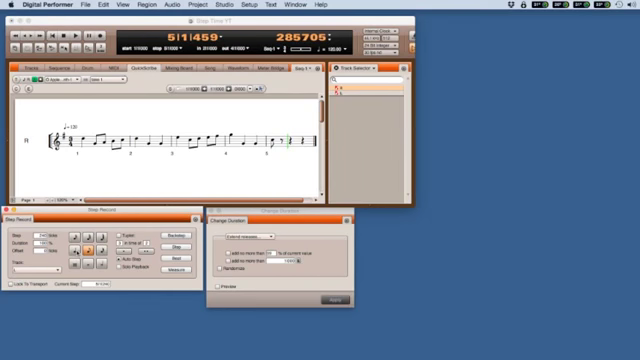
click(78, 248)
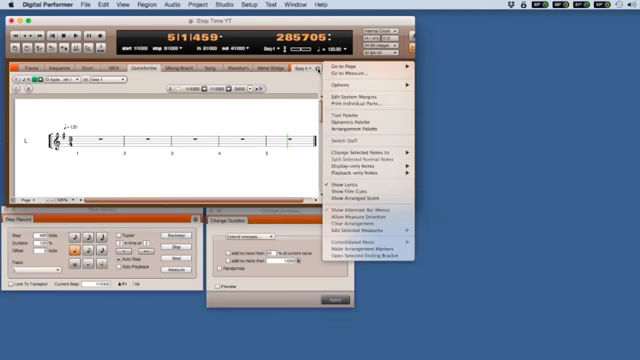
mouse_move(344, 84)
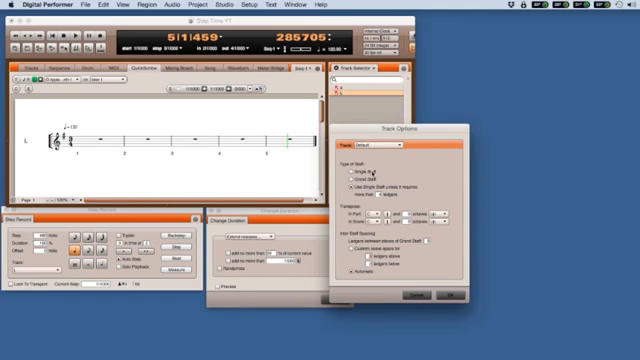
Step: Show Track Options for the QuickScribe track from its mini-menu
click(392, 144)
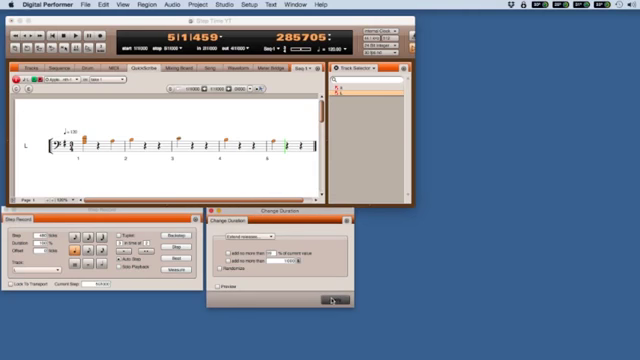
Step: Re-enter the opening right-hand melody notes with a chosen Step Record duration
click(332, 296)
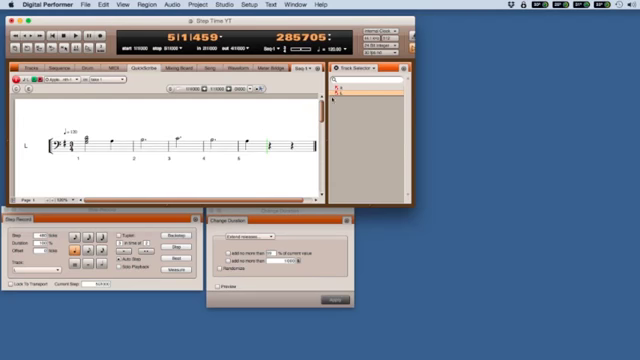
Step: Enable the bass-clef staff and step-enter the left-hand notes beneath the first measures
click(360, 92)
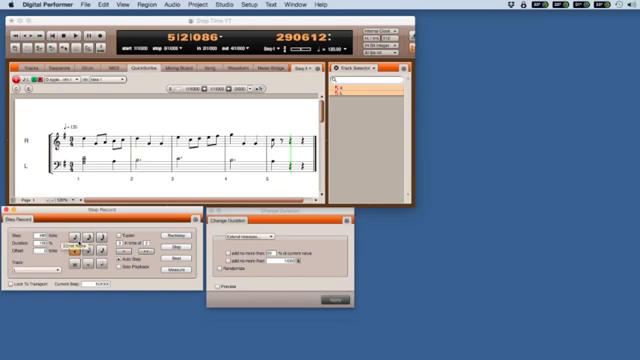
click(62, 248)
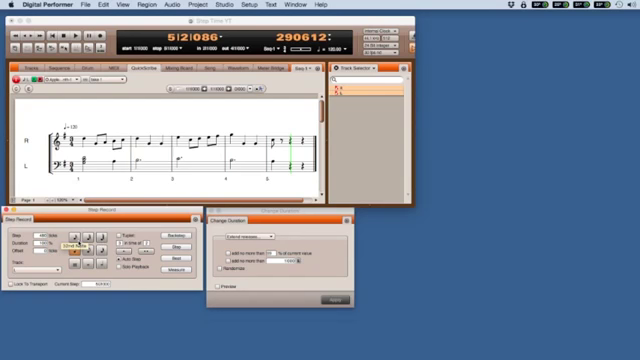